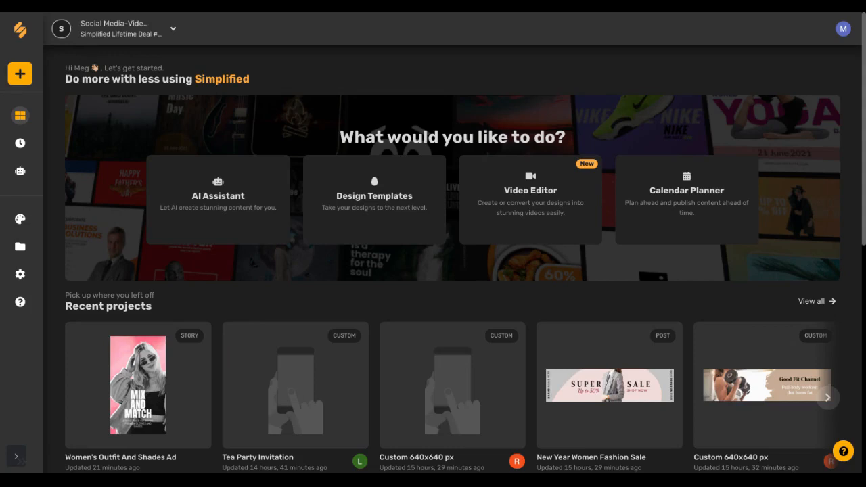
pyautogui.moveTo(374, 203)
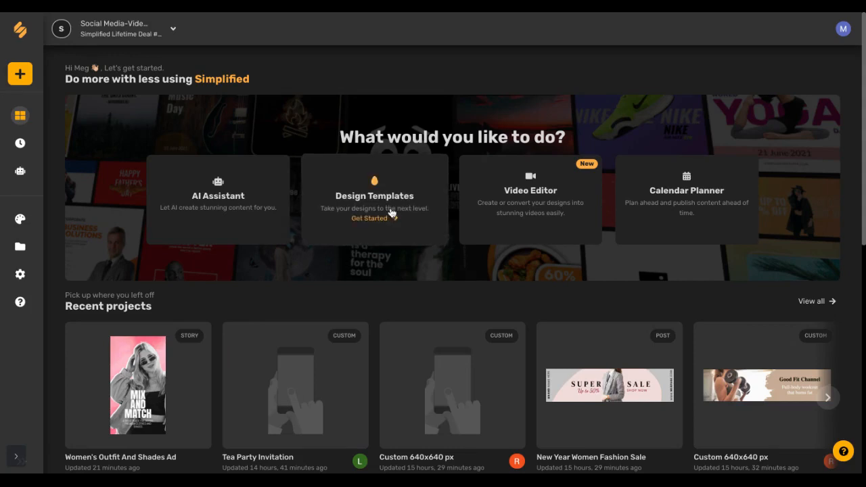
# - Open Design Templates and scroll through all the Instagram Story templates
pyautogui.click(369, 218)
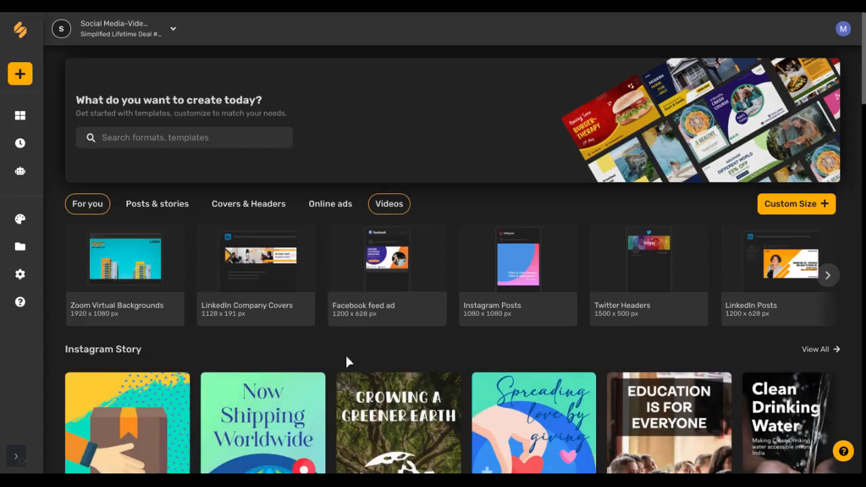
pyautogui.scroll(-3)
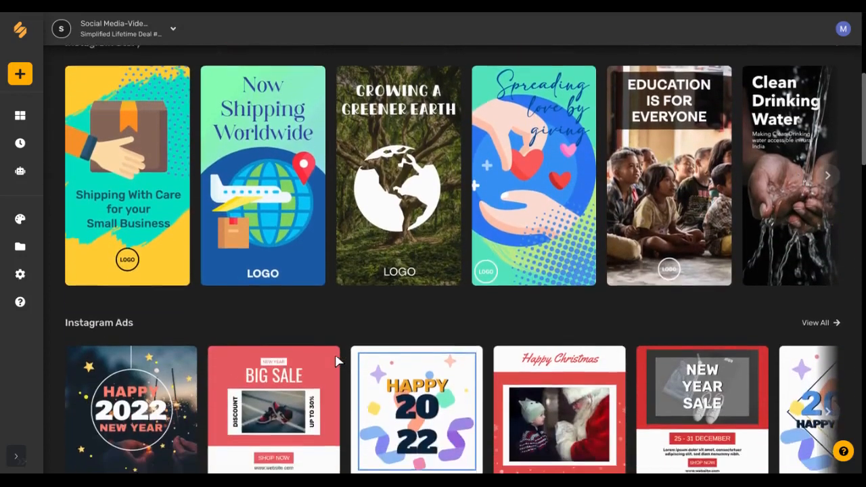
pyautogui.scroll(3)
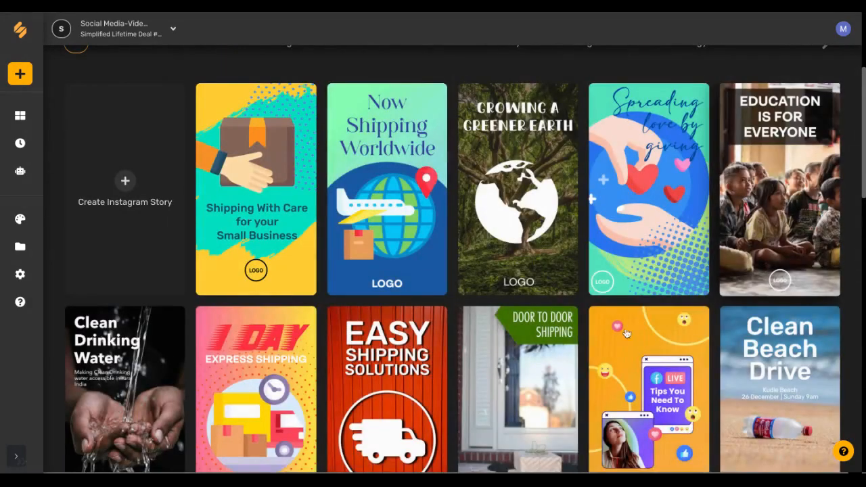
pyautogui.scroll(-3)
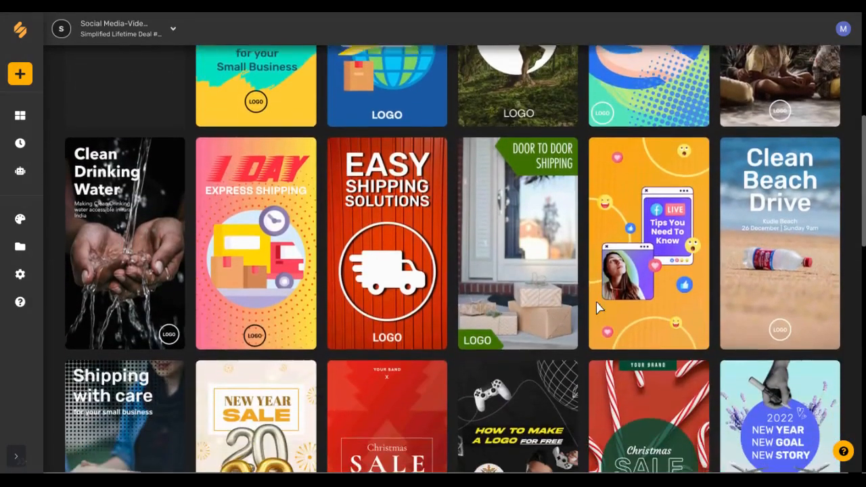
pyautogui.scroll(-3)
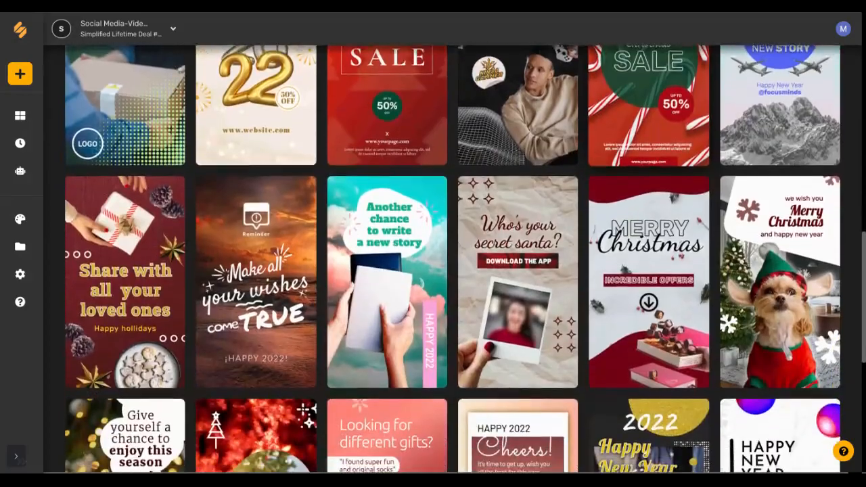
pyautogui.scroll(-3)
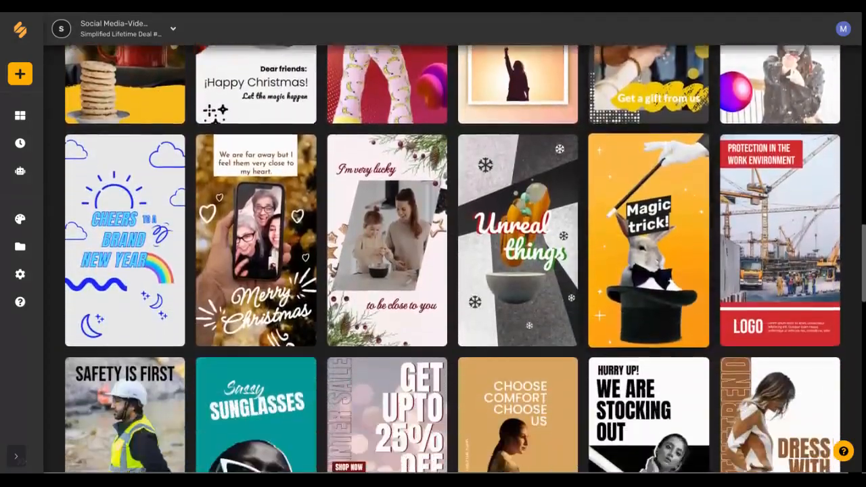
# - Open the Women's Outfit And Shades 'Mix and Match' story and add a blank second artboard
pyautogui.click(779, 415)
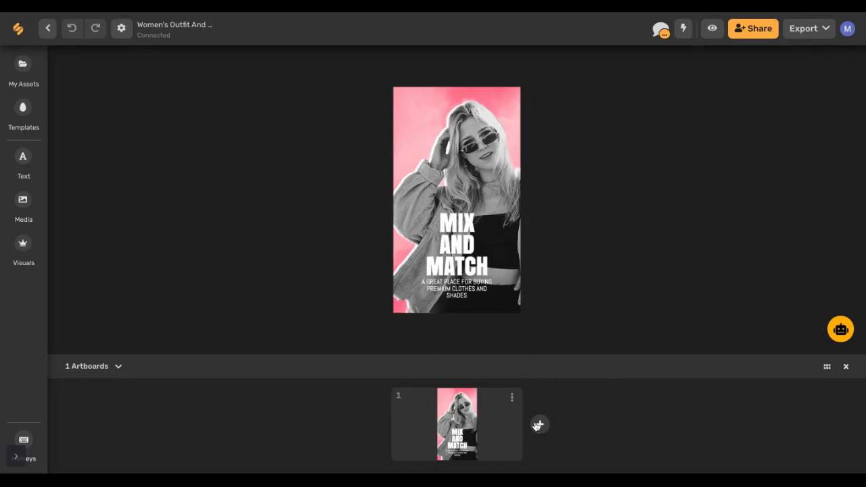
pyautogui.click(539, 425)
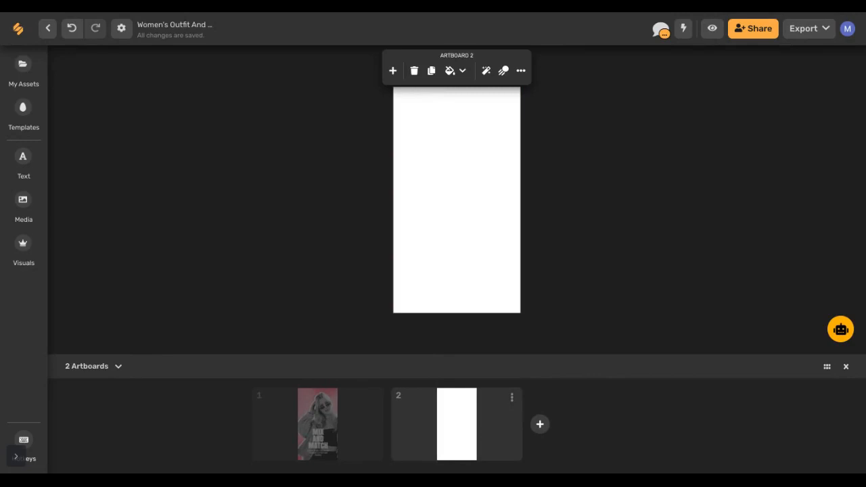
pyautogui.moveTo(540, 425)
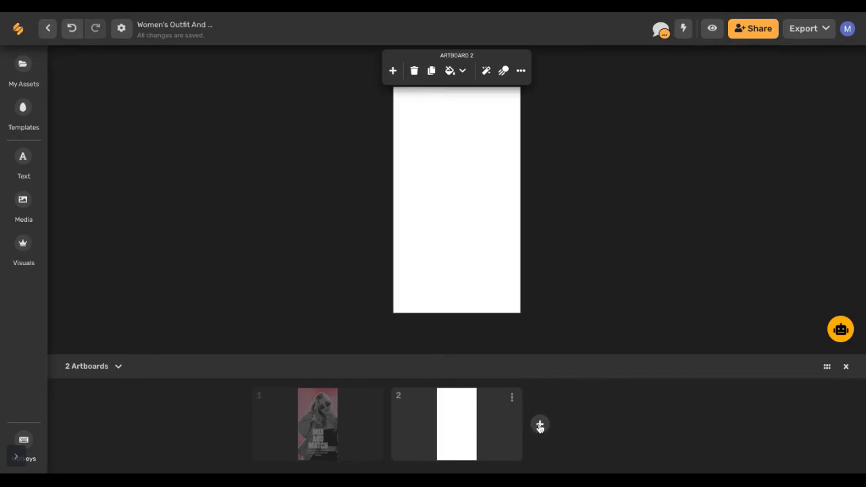
pyautogui.moveTo(455, 120)
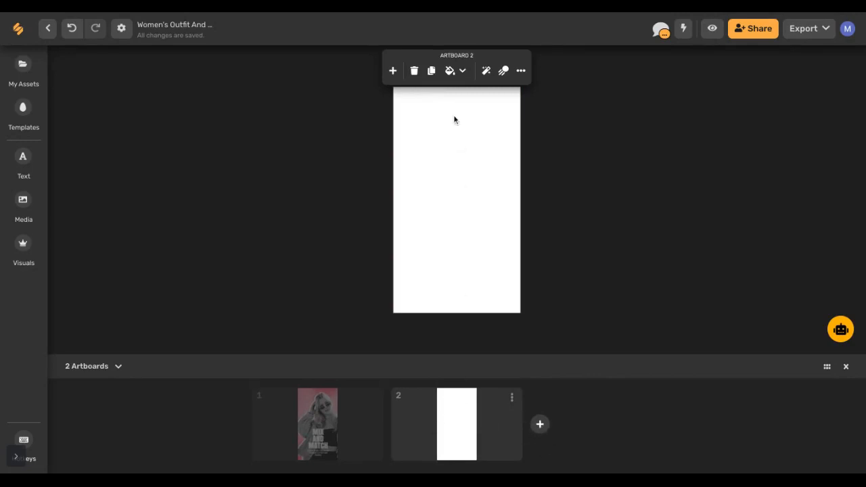
pyautogui.moveTo(447, 175)
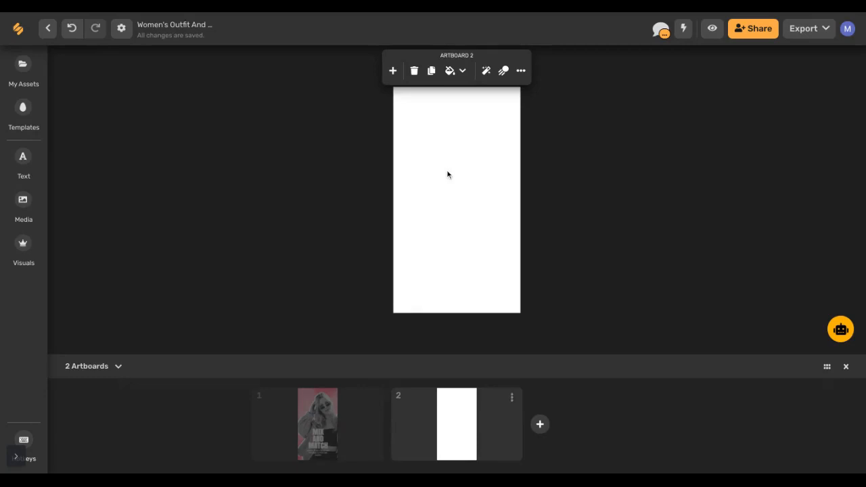
pyautogui.moveTo(51, 133)
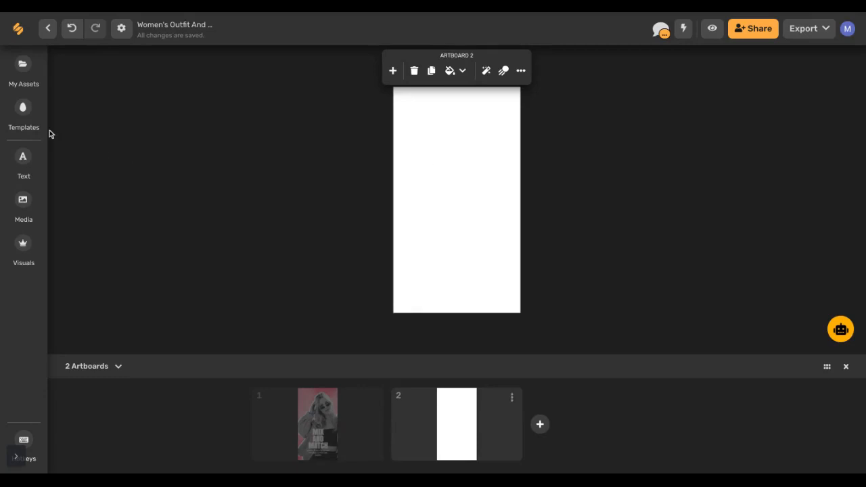
# - Browse all Fashion & Style templates and add the purple New Arrival template's pages
pyautogui.click(23, 112)
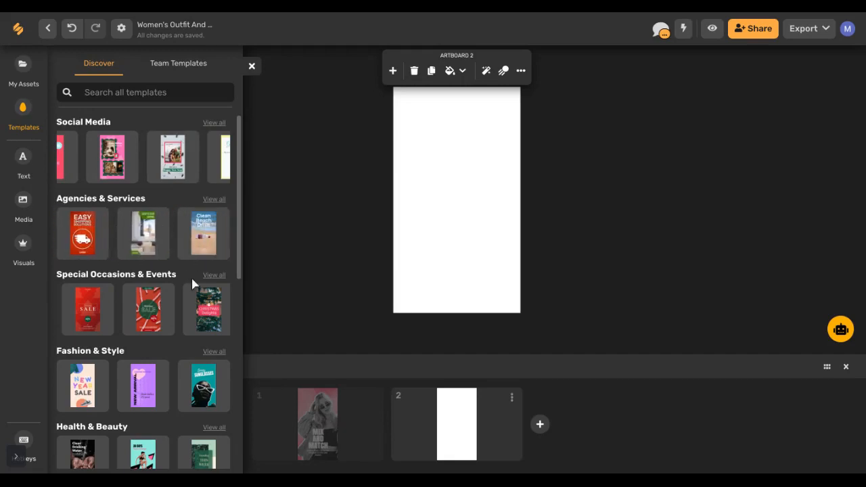
pyautogui.click(142, 386)
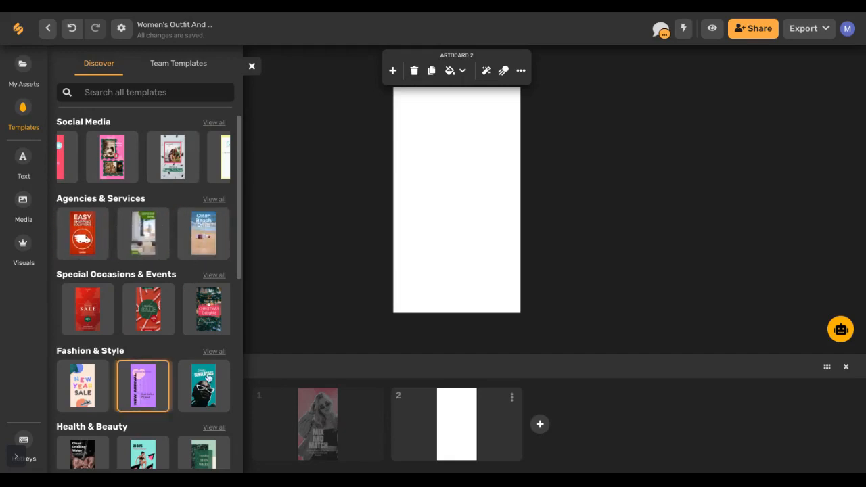
pyautogui.click(214, 351)
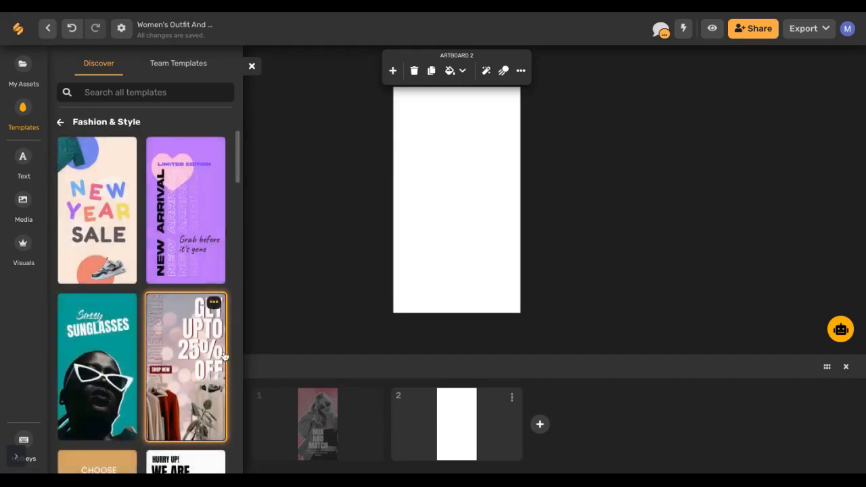
pyautogui.scroll(-3)
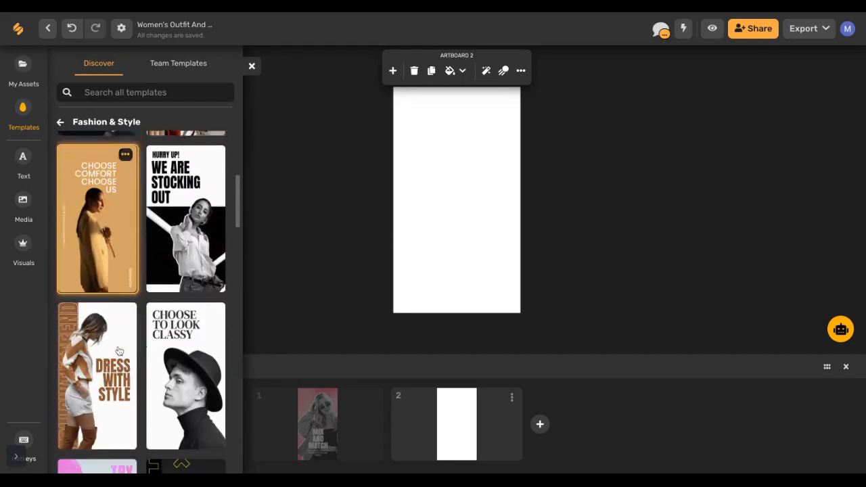
pyautogui.scroll(-3)
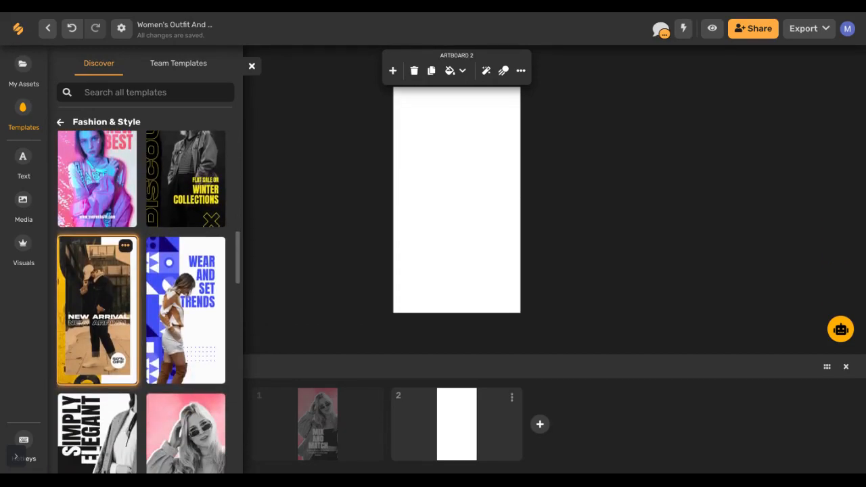
pyautogui.scroll(-3)
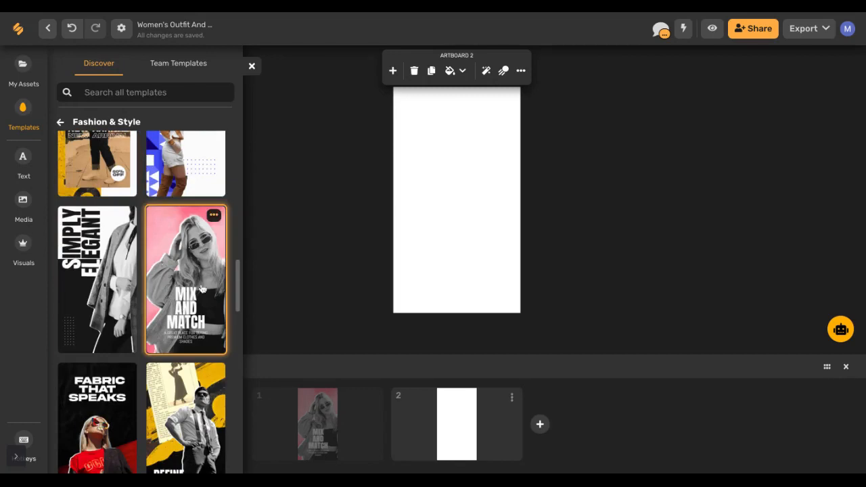
pyautogui.scroll(-3)
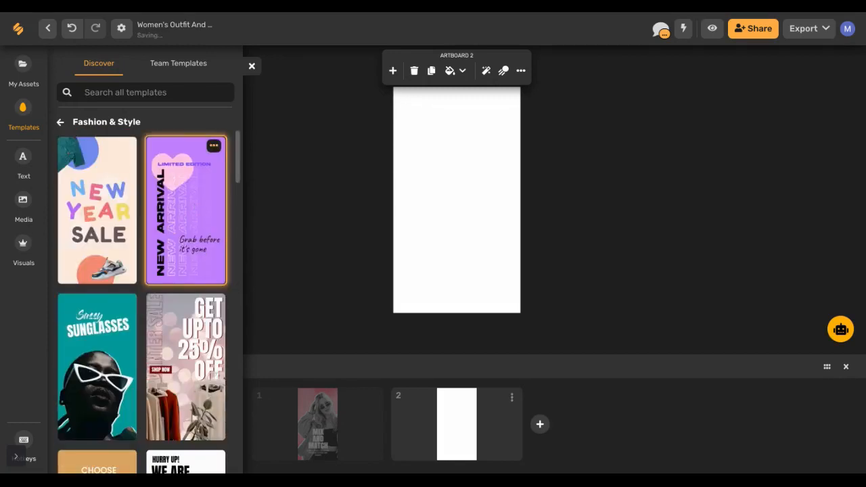
pyautogui.click(186, 211)
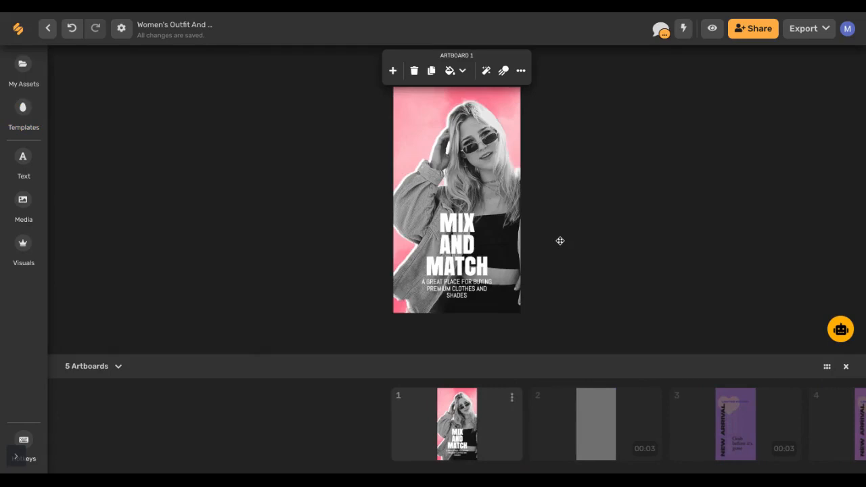
pyautogui.moveTo(677, 415)
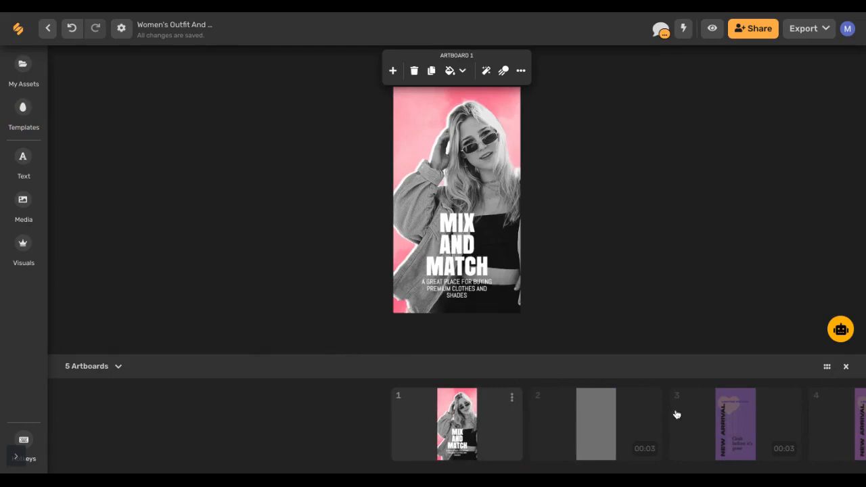
pyautogui.click(734, 424)
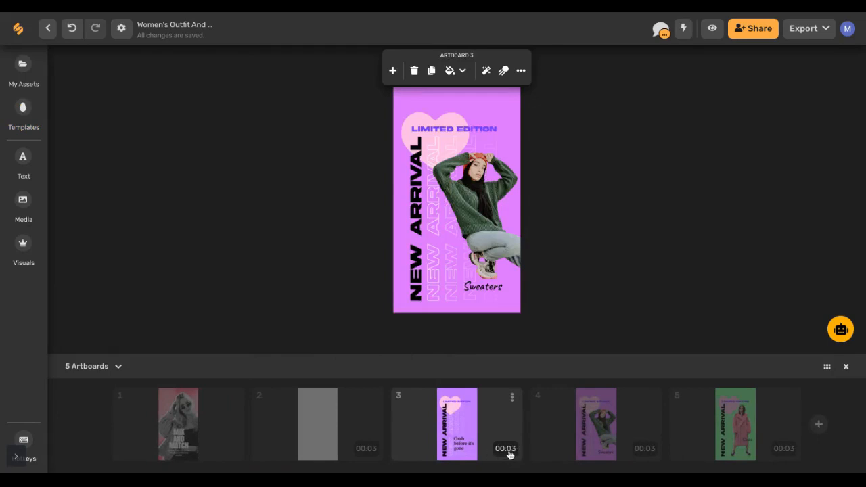
pyautogui.moveTo(203, 422)
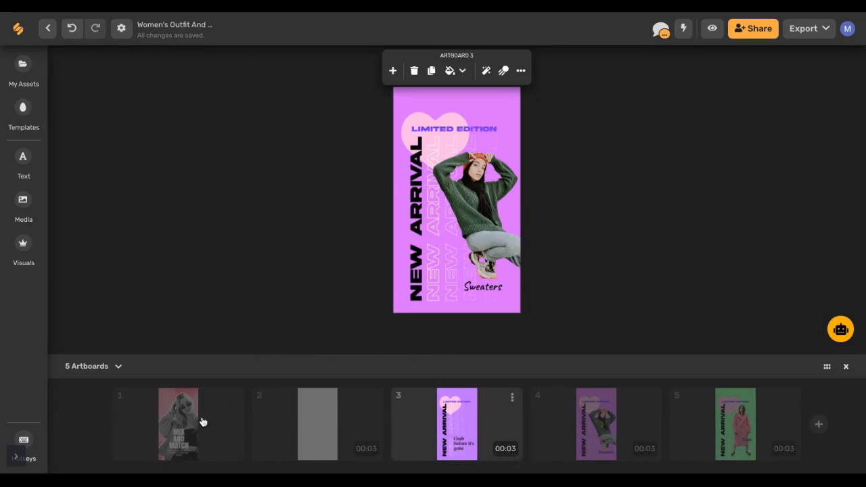
pyautogui.click(178, 423)
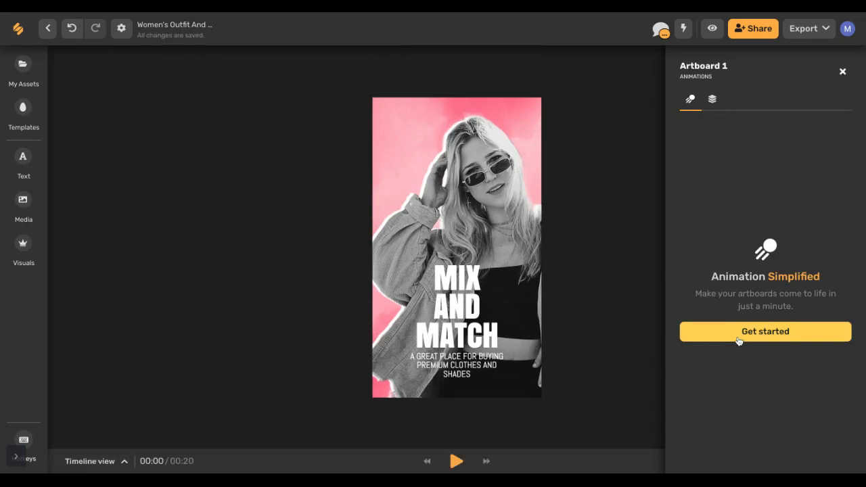
# - Apply the Rise animation preset to Artboard 1 and shorten its duration to 5.4 seconds
pyautogui.click(765, 332)
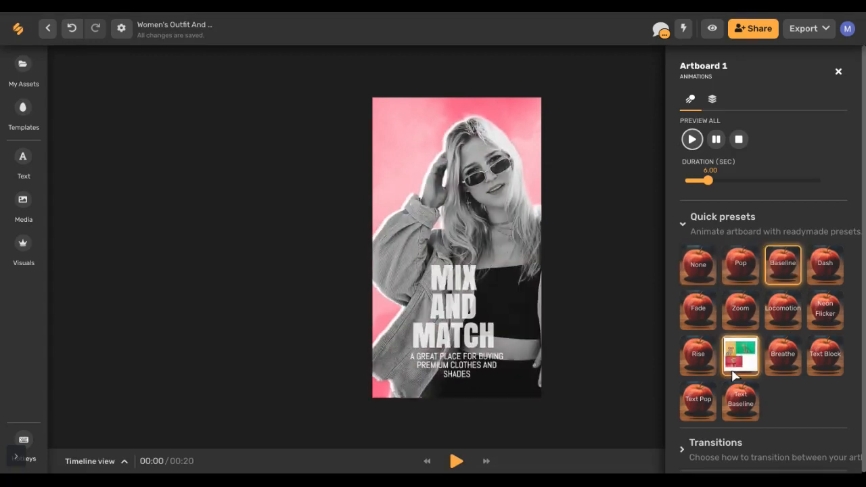
pyautogui.click(697, 355)
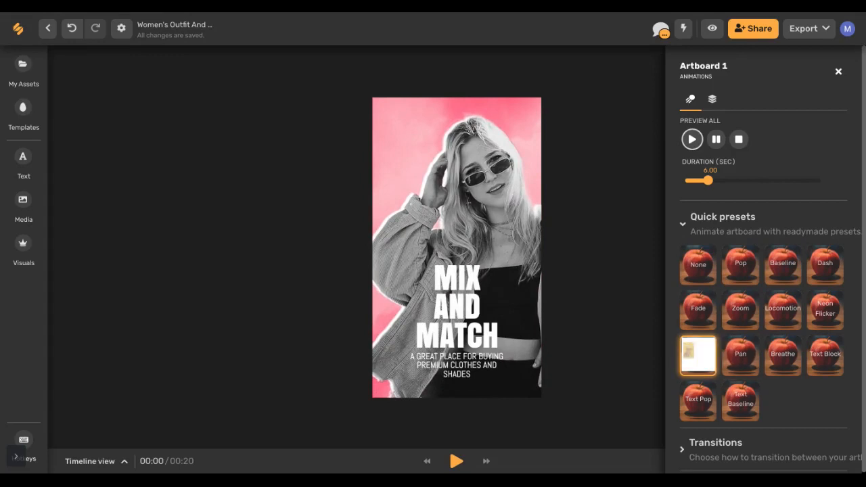
pyautogui.click(698, 354)
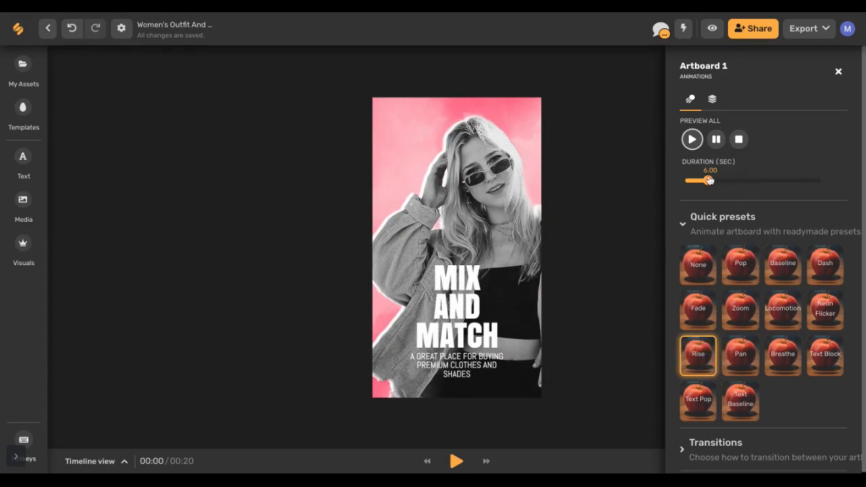
pyautogui.moveTo(709, 180); pyautogui.dragTo(706, 180)
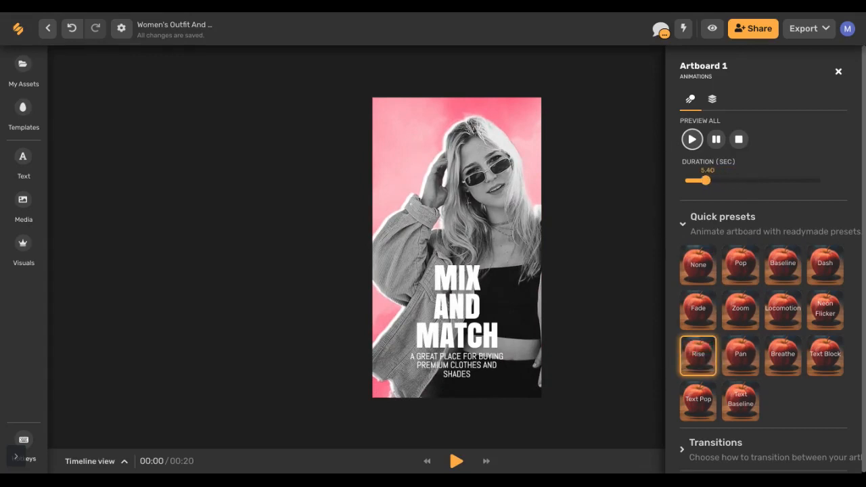
# - Preview the Rise animation twice, then close the animation settings
pyautogui.click(692, 139)
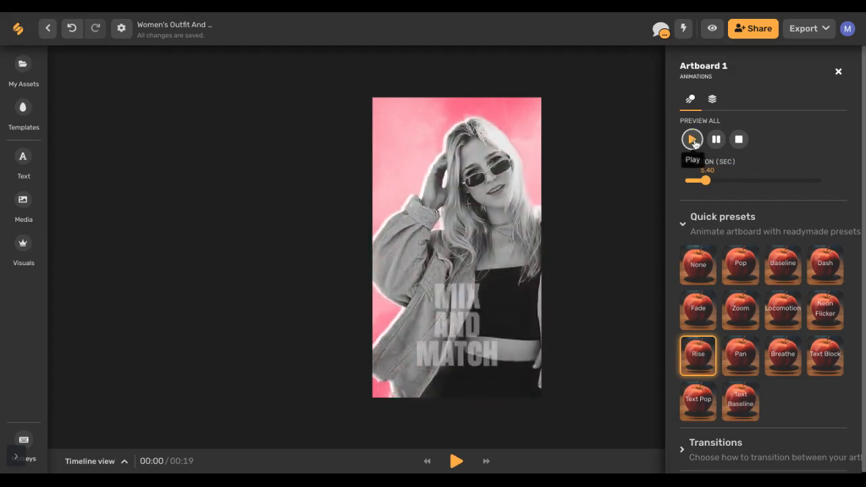
pyautogui.click(691, 140)
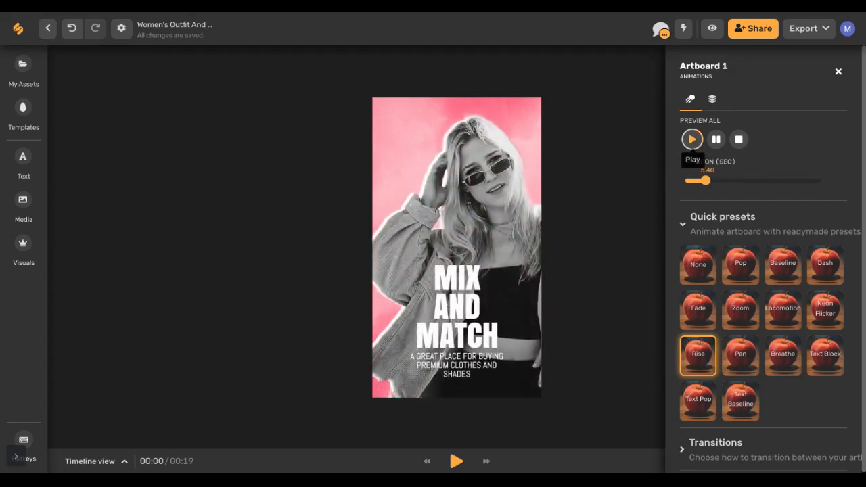
pyautogui.click(838, 72)
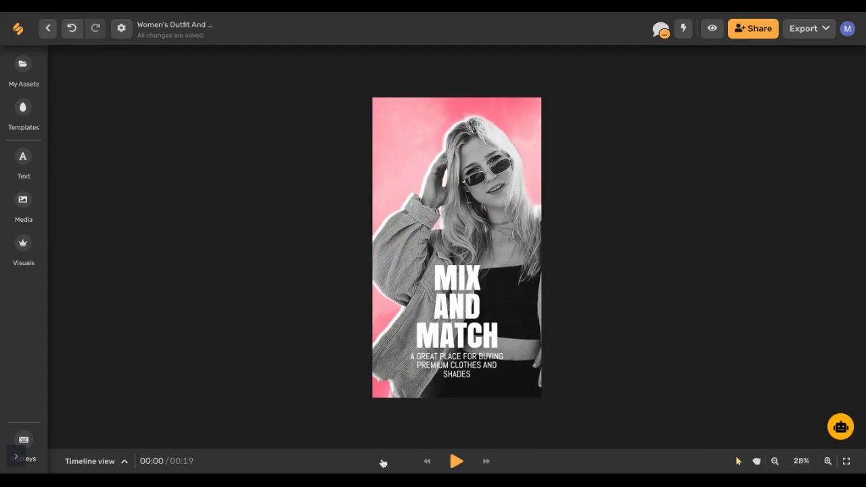
pyautogui.moveTo(127, 461)
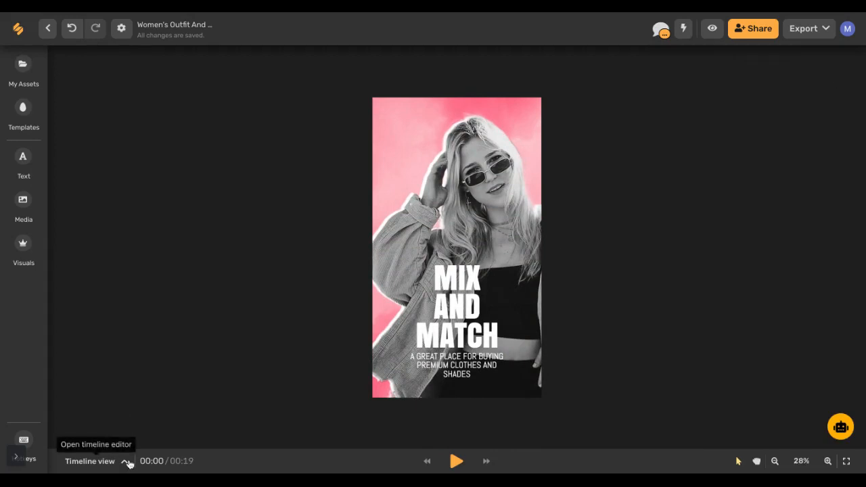
# - In the timeline, play the 18-second five-slide story through, then select slide 2
pyautogui.click(128, 461)
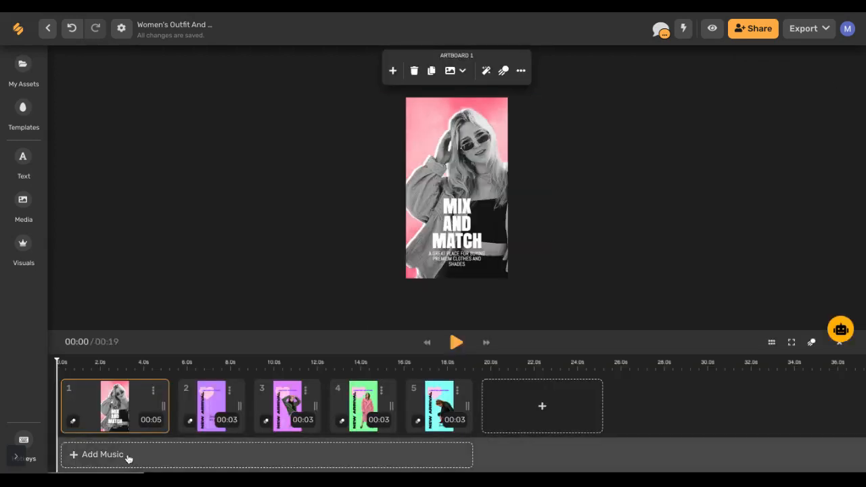
pyautogui.moveTo(457, 342)
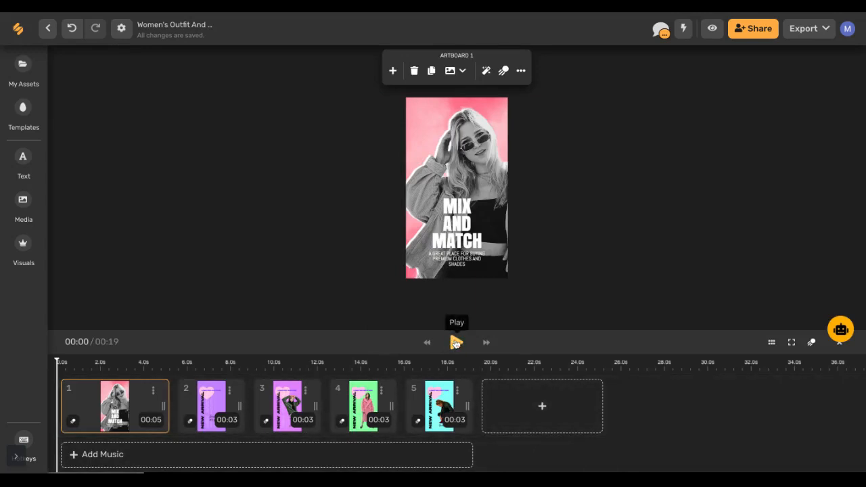
pyautogui.click(456, 342)
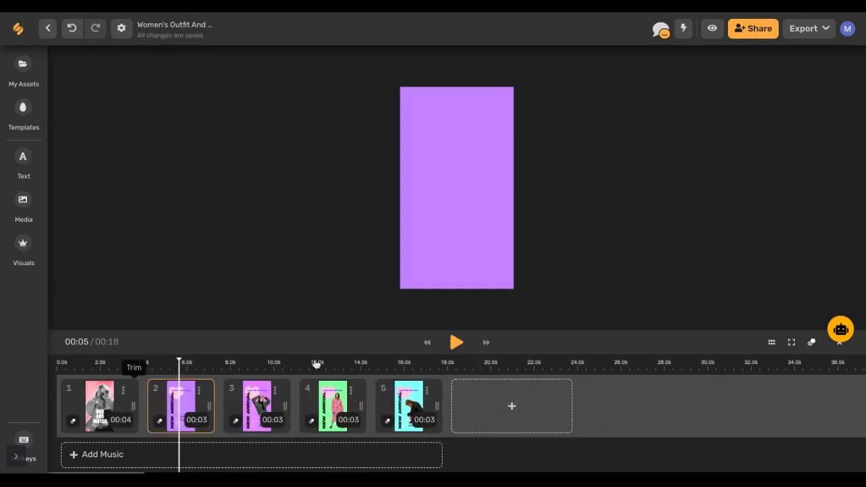
pyautogui.click(456, 342)
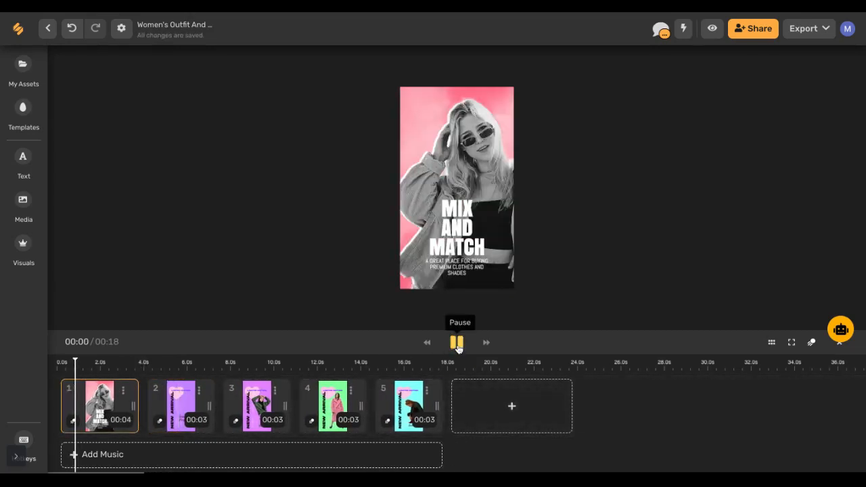
pyautogui.click(456, 342)
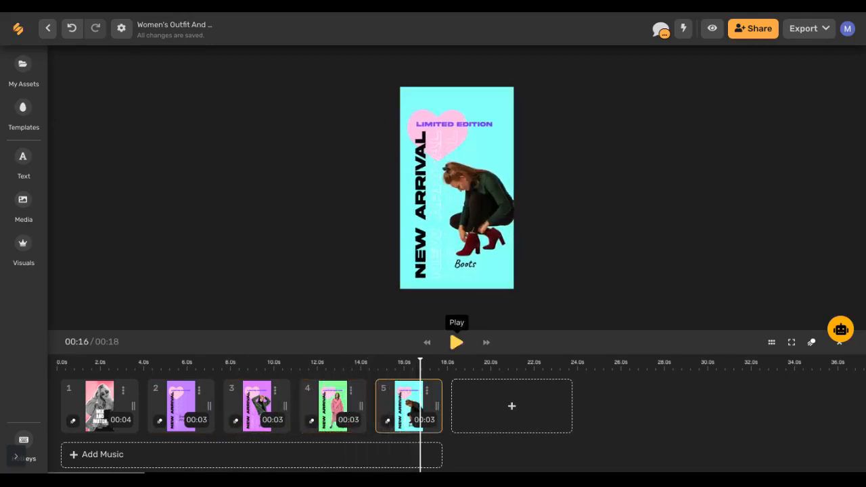
pyautogui.click(181, 406)
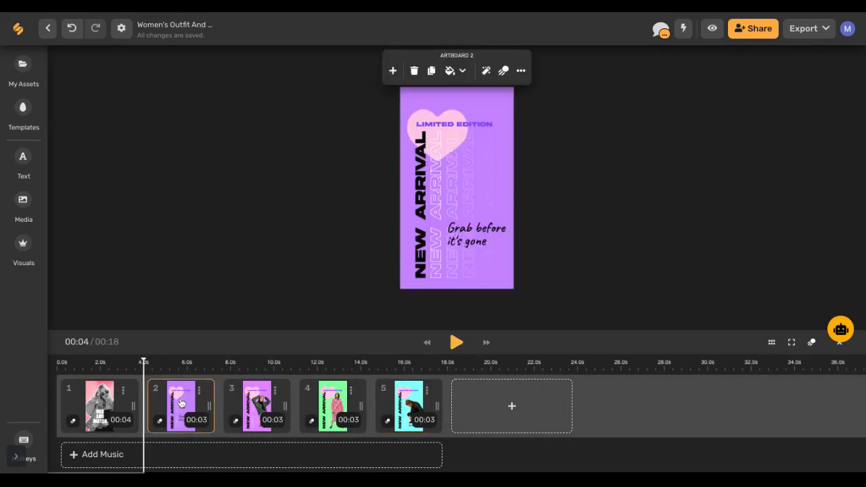
# - Search stock photos for 'fashion' and add the woman-in-striped-trousers photo to Artboard 2
pyautogui.click(23, 203)
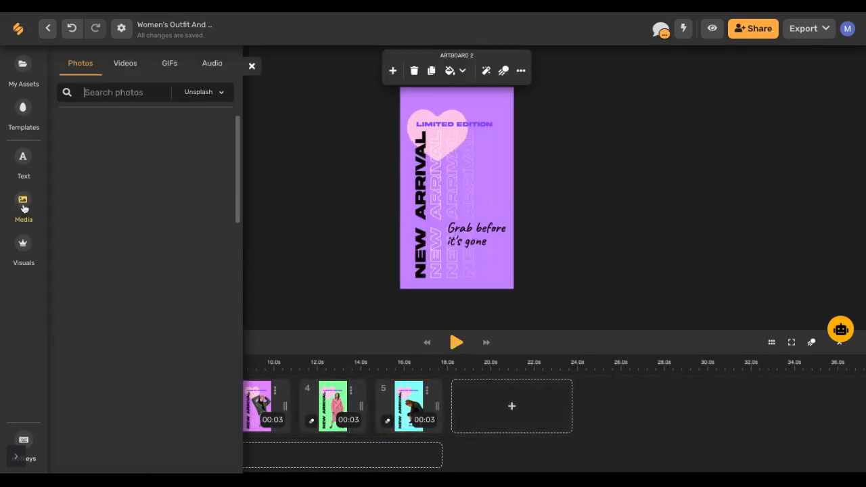
pyautogui.write('fashion')
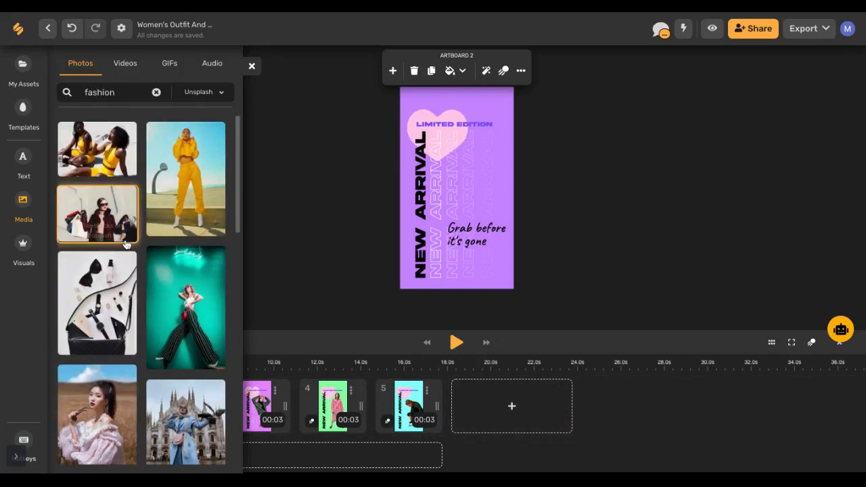
pyautogui.scroll(-3)
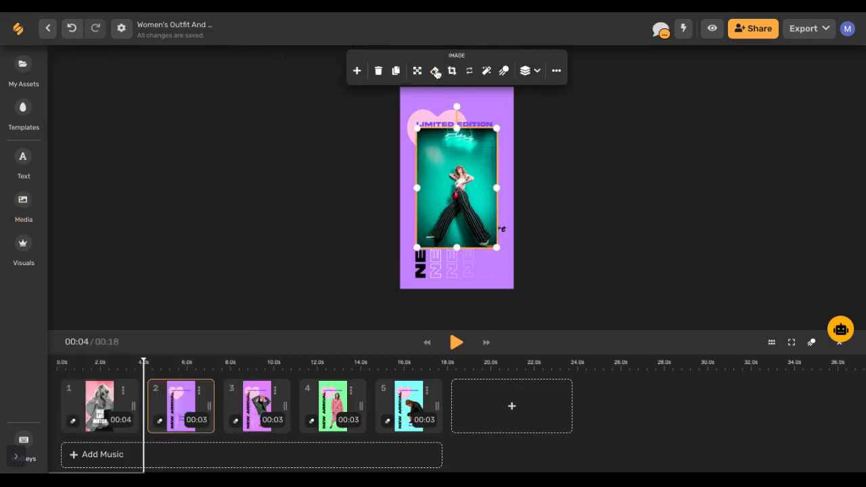
pyautogui.click(435, 70)
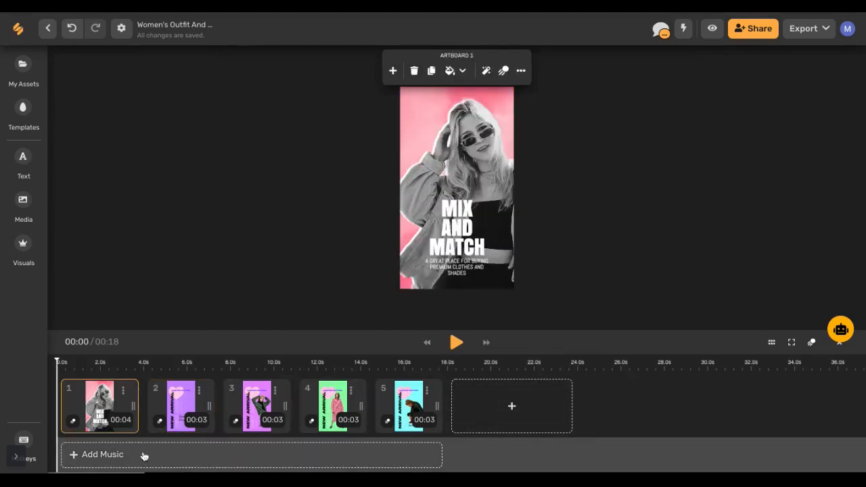
# - Search music for 'fashion', preview Latin Chill, and add it beneath the story
pyautogui.click(101, 454)
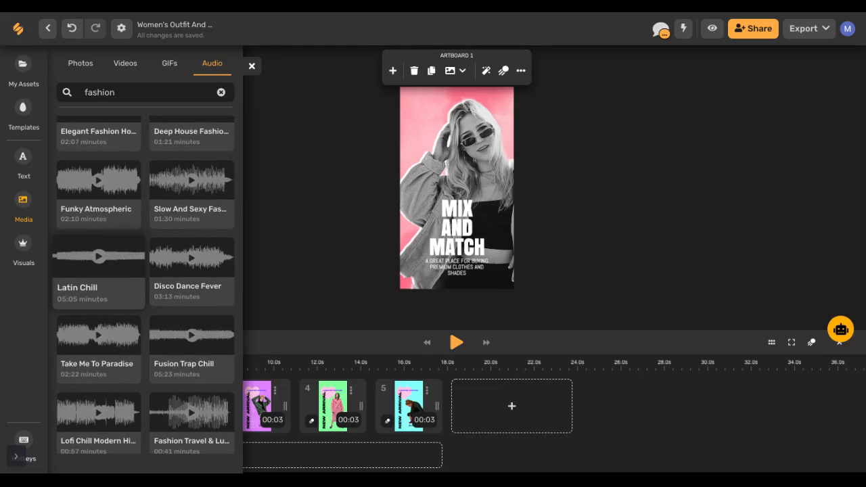
pyautogui.click(98, 256)
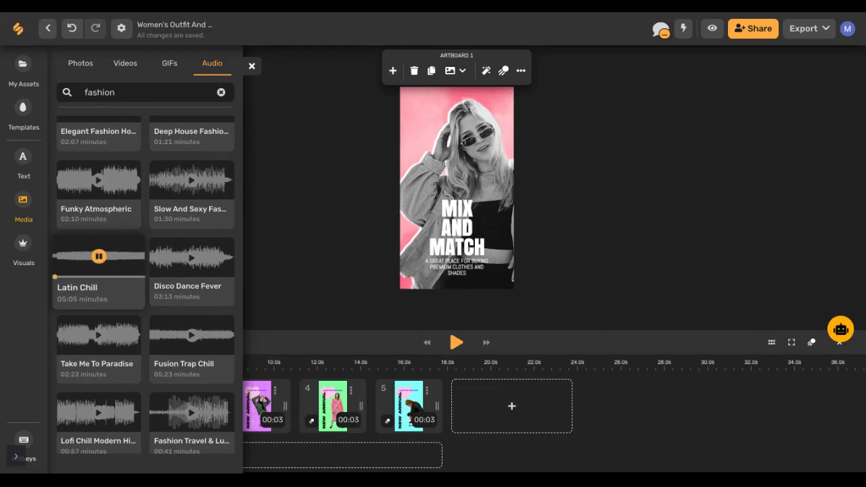
pyautogui.moveTo(105, 308)
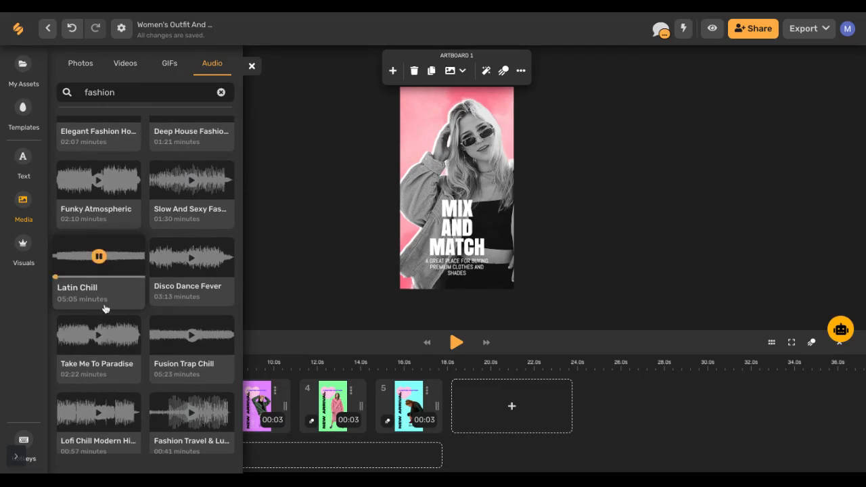
pyautogui.click(98, 334)
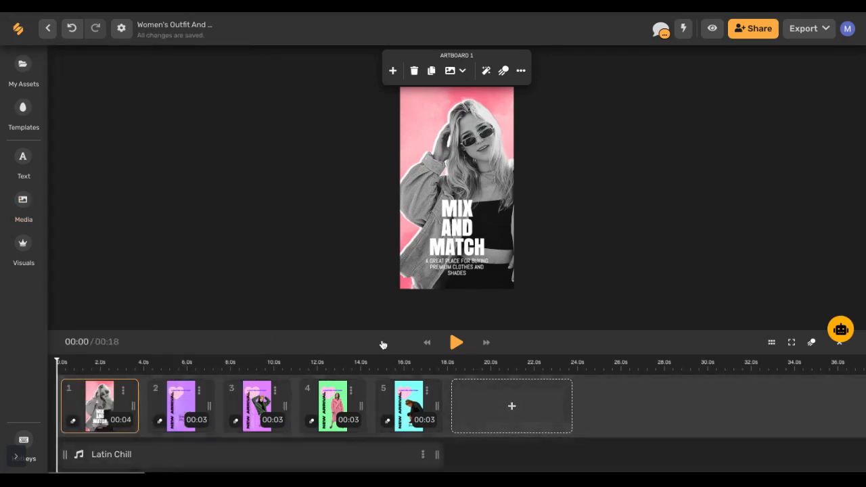
pyautogui.click(456, 342)
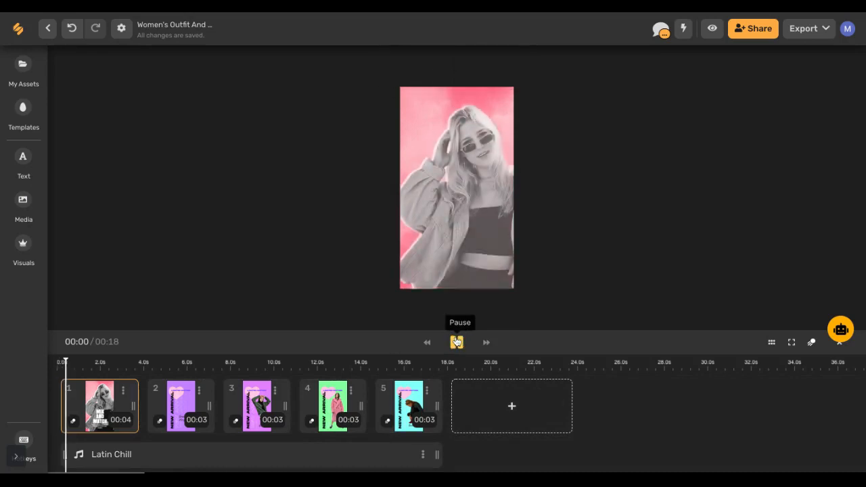
pyautogui.click(457, 342)
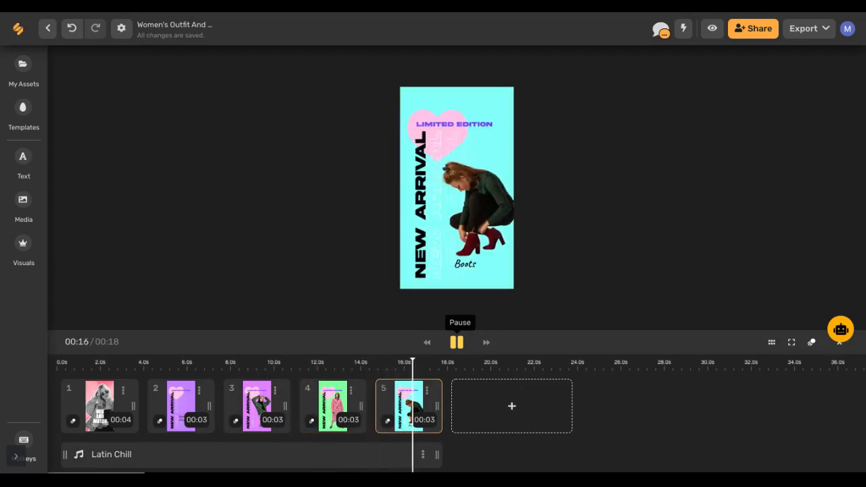
pyautogui.click(456, 342)
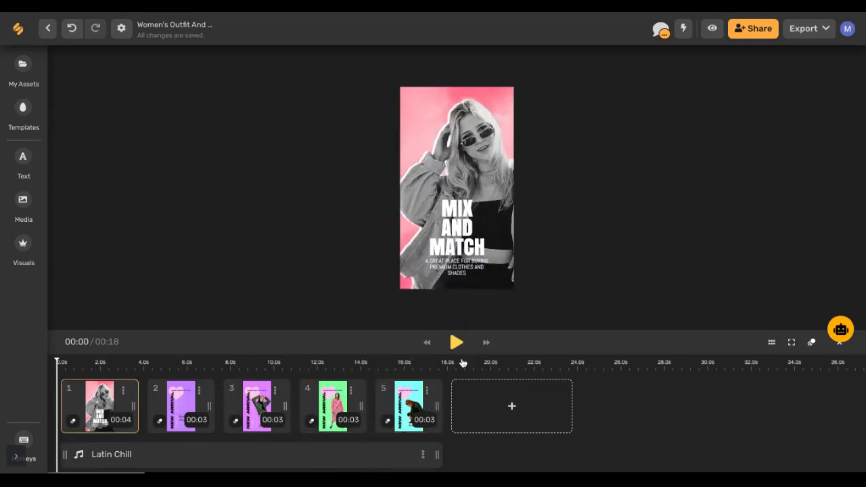
pyautogui.moveTo(811, 342)
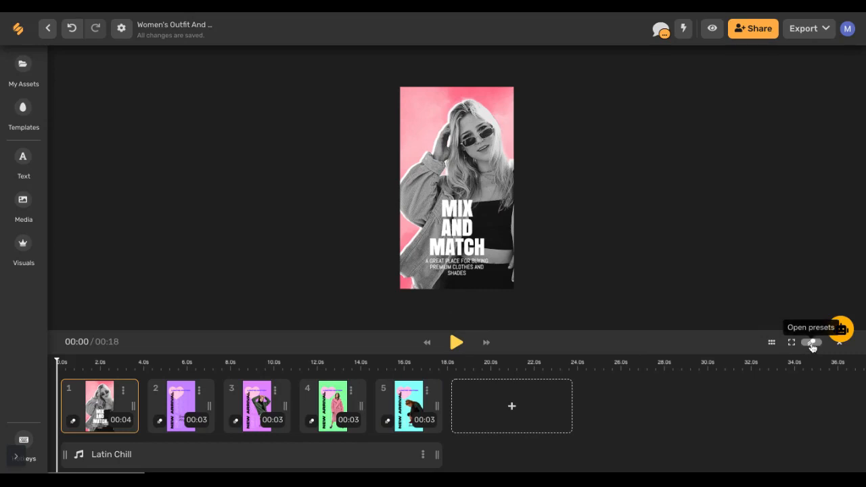
# - Apply a slow, top-direction Push transition to all slides from the presets panel
pyautogui.click(810, 344)
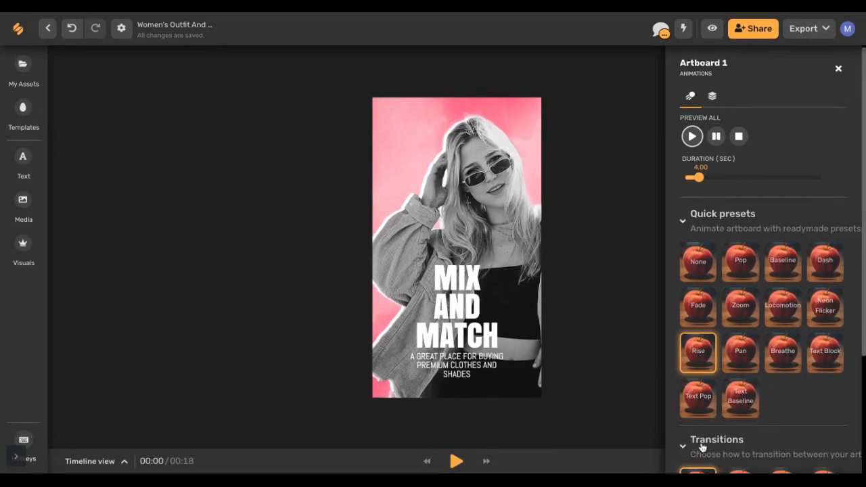
pyautogui.scroll(-3)
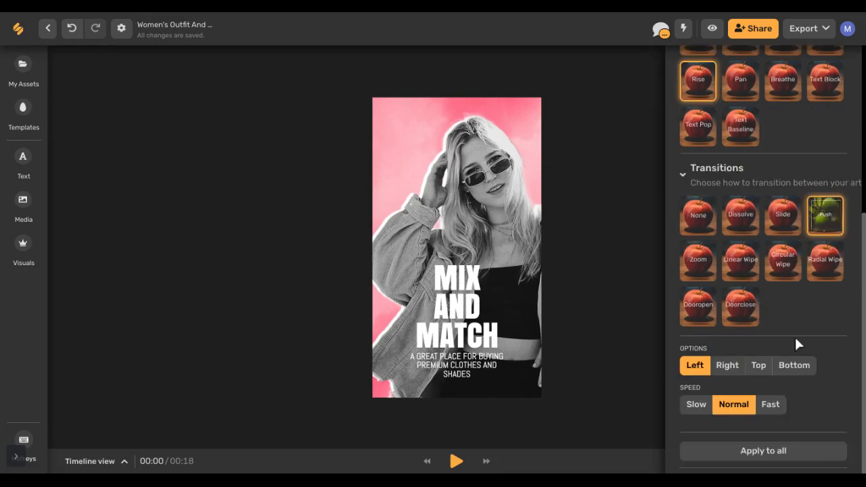
pyautogui.click(758, 366)
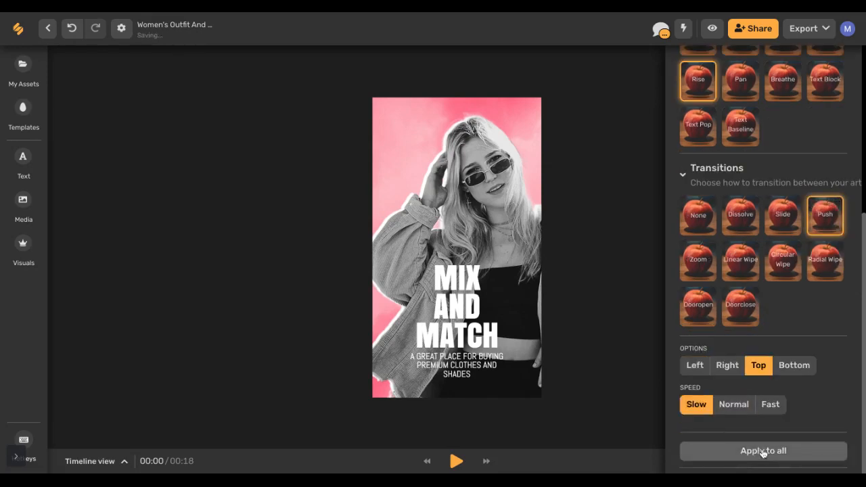
pyautogui.click(803, 28)
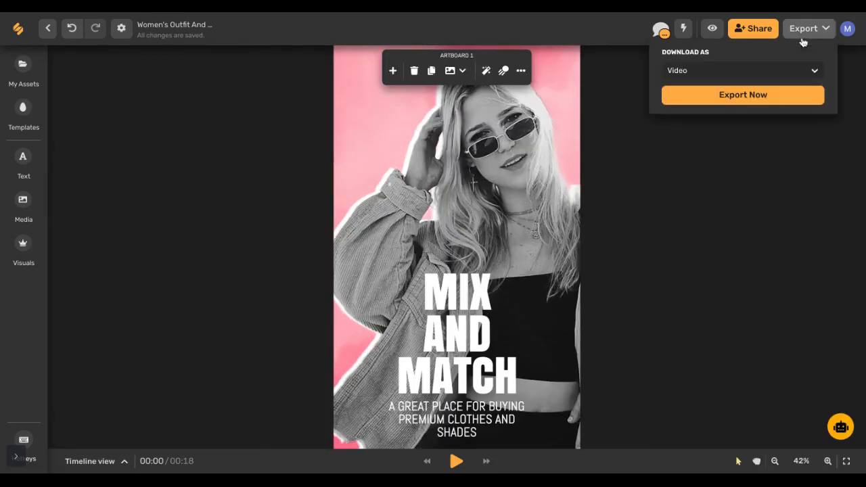
pyautogui.moveTo(824, 67)
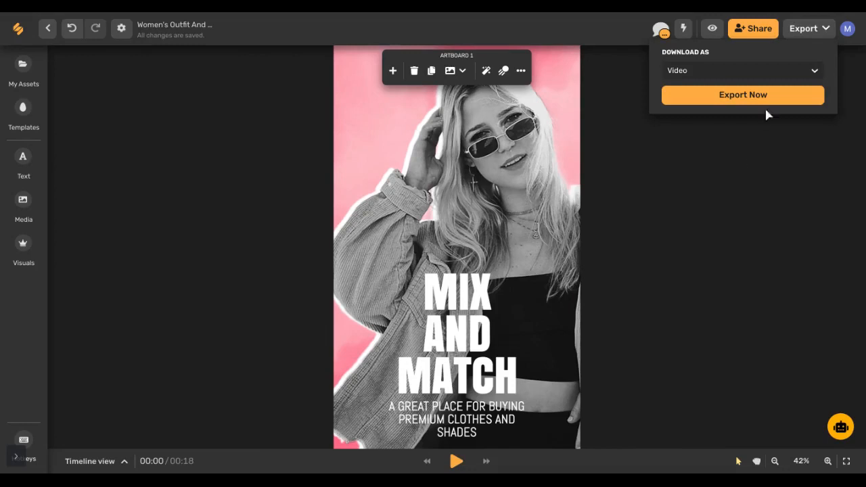
# - Export the story as a video download, then reopen the Timeline view
pyautogui.click(742, 95)
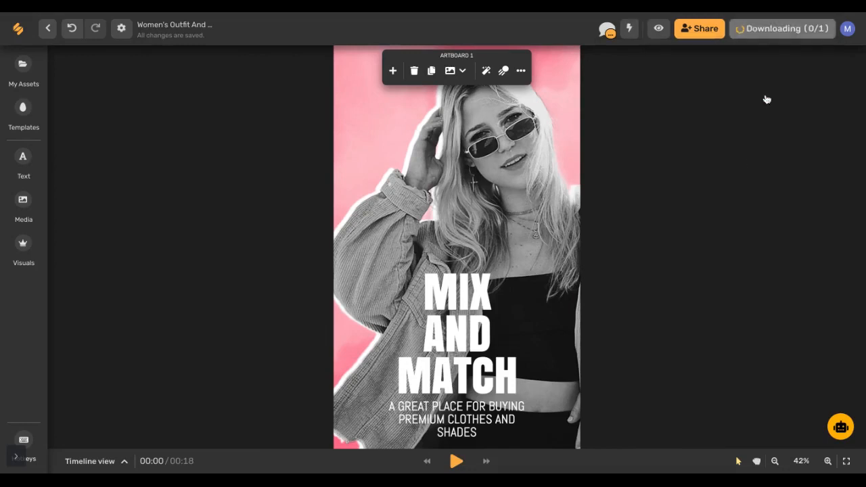
pyautogui.click(124, 461)
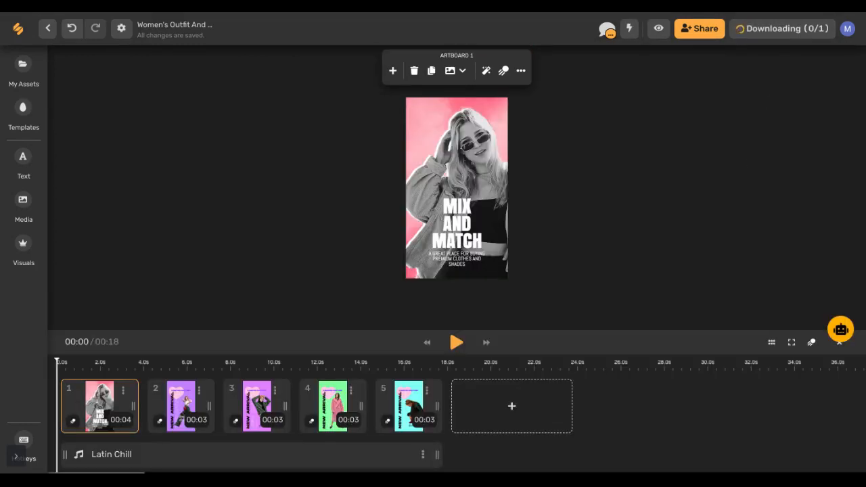